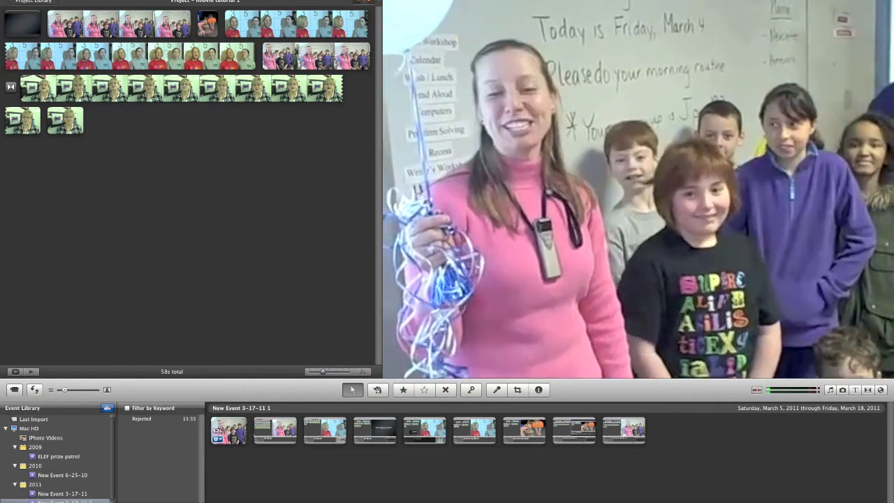
- Select the entire classroom clip from its right-click menu in the Event browser
right_click(229, 429)
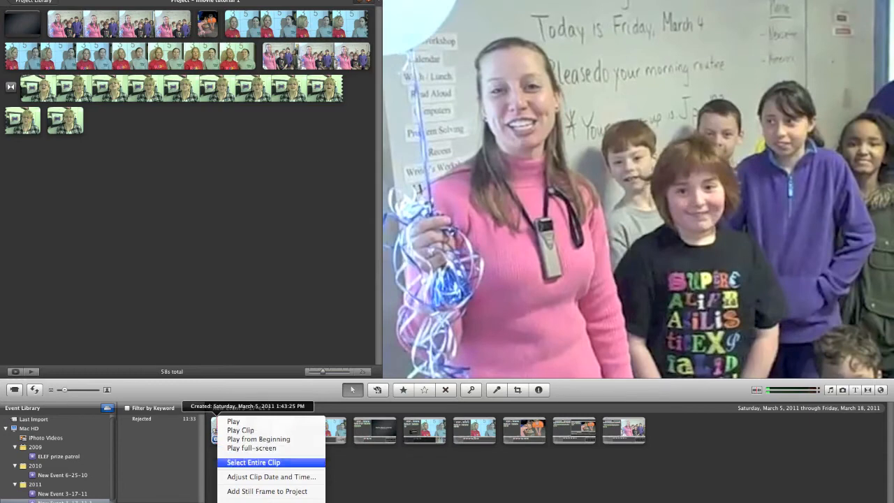
click(253, 463)
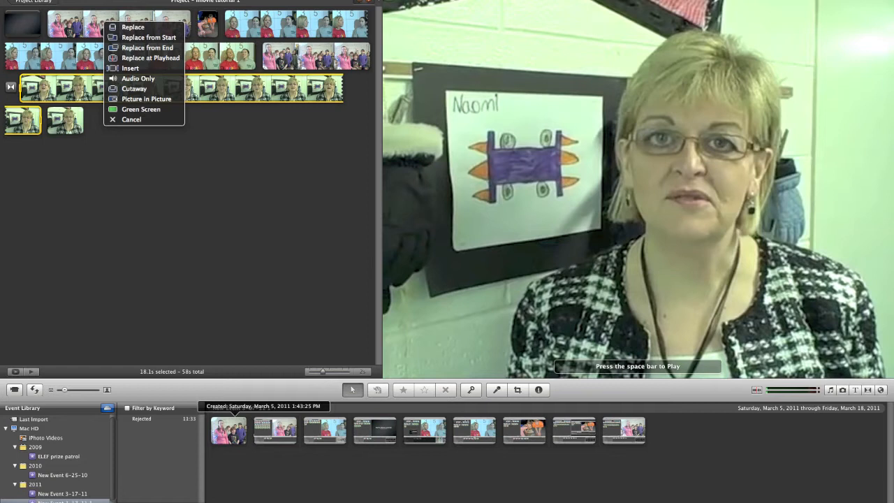
mouse_move(133, 88)
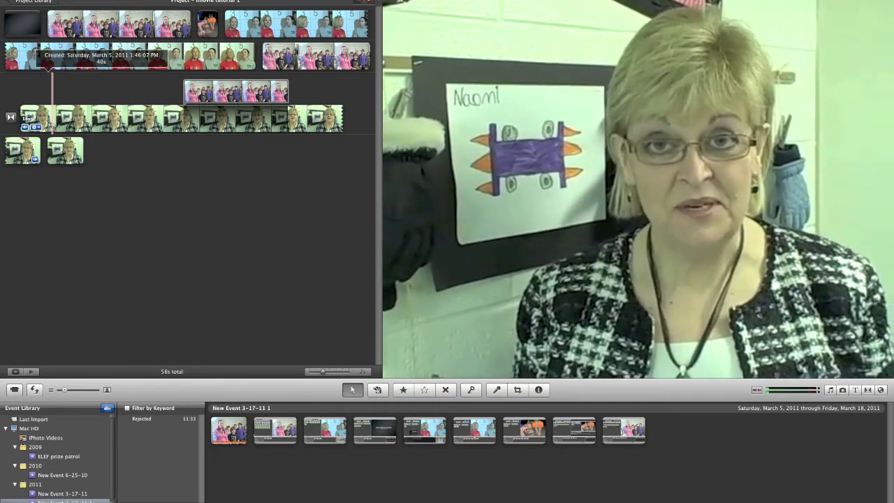
- Set the interview clip's volume to 142% in Audio Adjustments
right_click(42, 117)
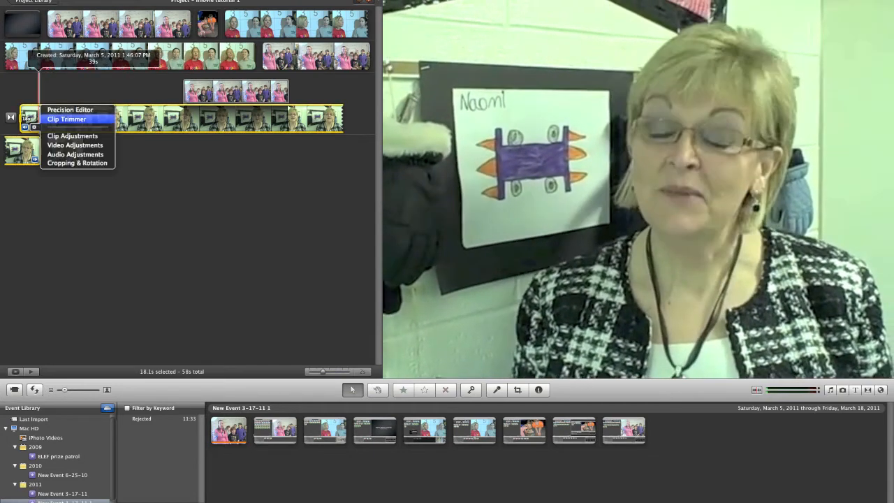
click(75, 155)
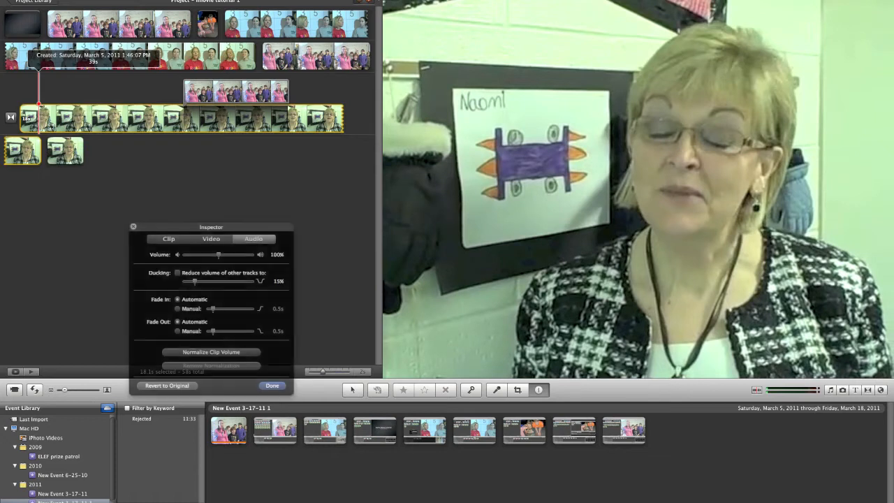
drag(219, 254, 232, 254)
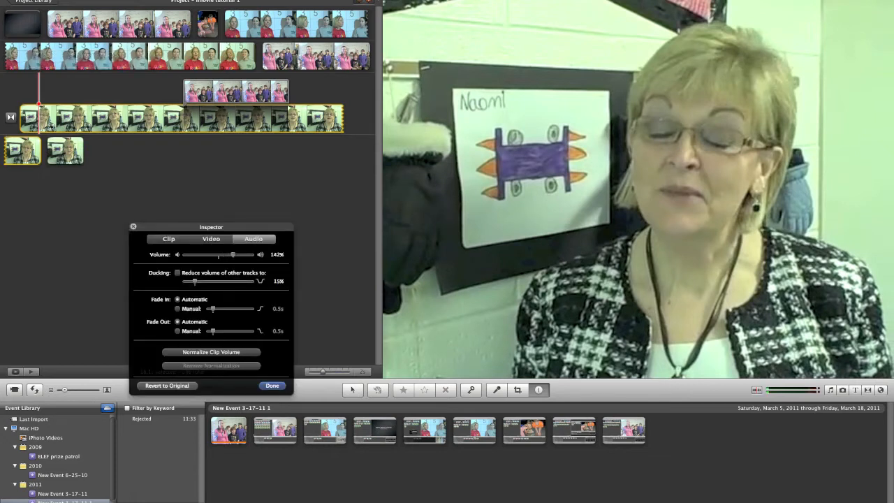
click(272, 385)
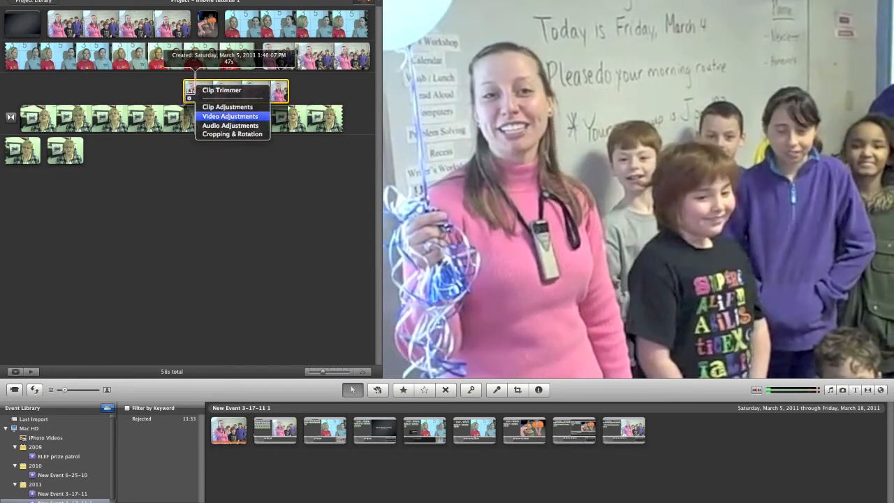
- Set the classroom cutaway clip's volume to 0% and confirm
click(230, 125)
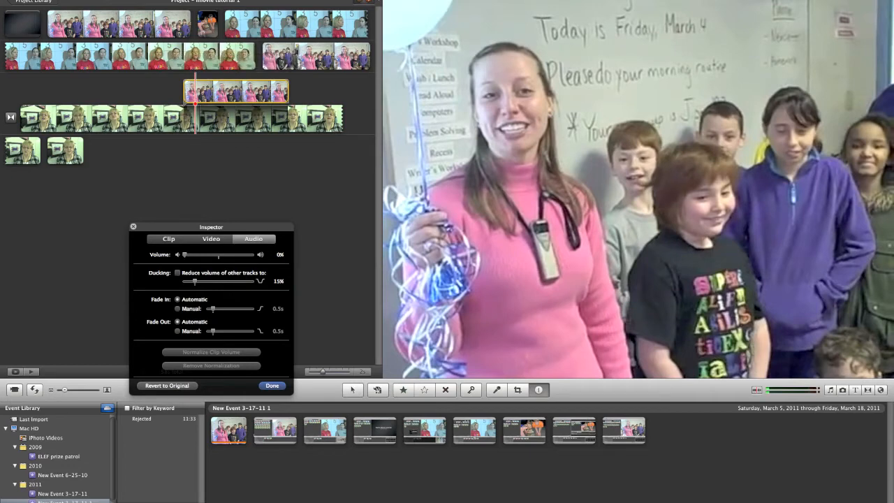
click(271, 385)
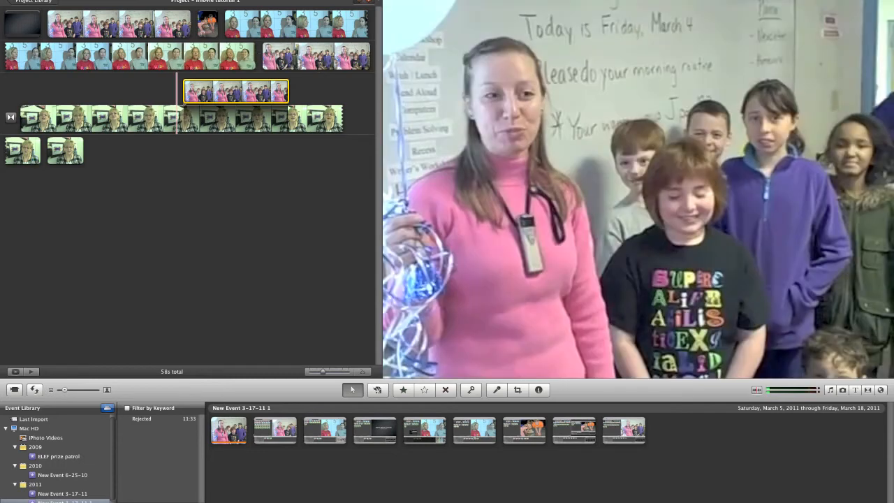
- Pick the classroom clip in the Event browser and bring up its selection options
click(229, 429)
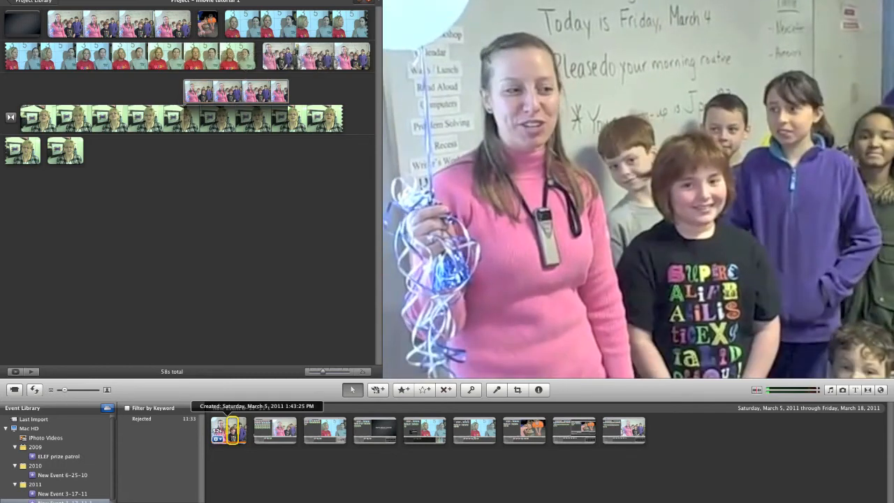
right_click(228, 429)
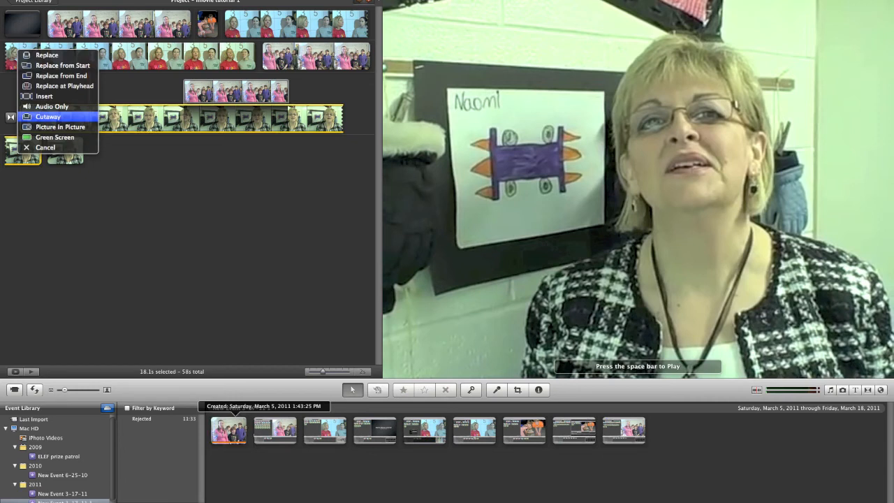
mouse_move(44, 96)
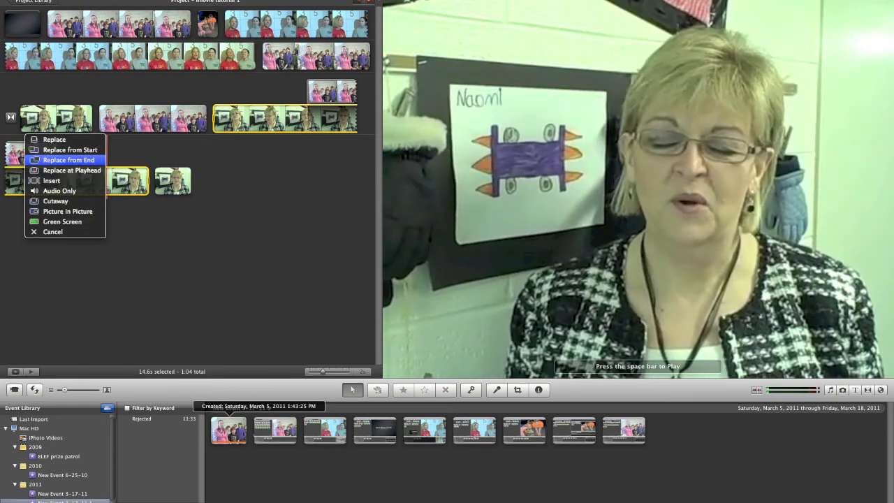
mouse_move(67, 211)
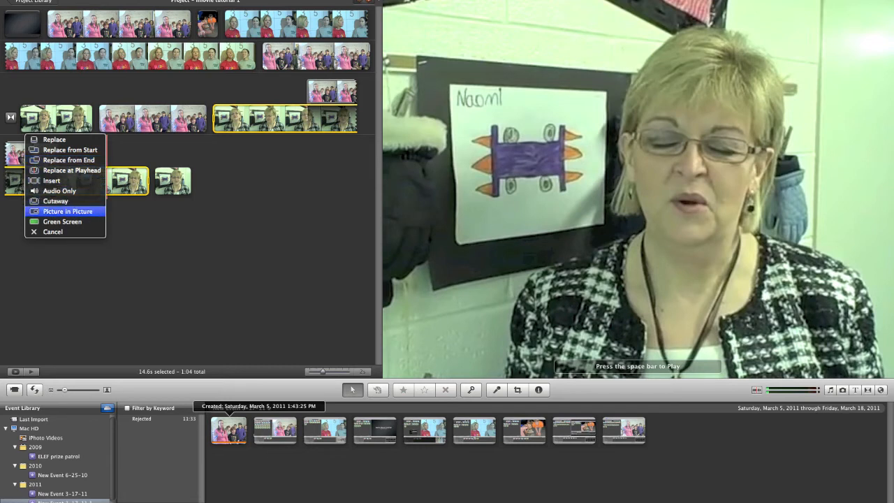
mouse_move(62, 221)
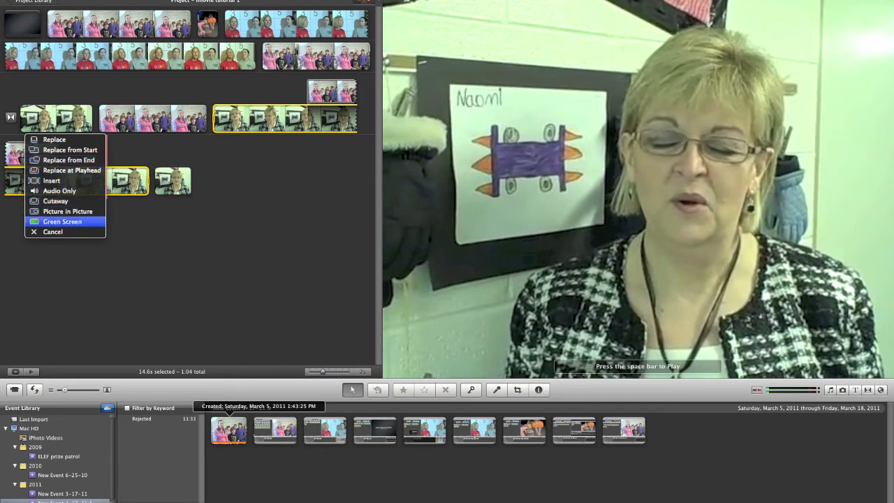
mouse_move(52, 231)
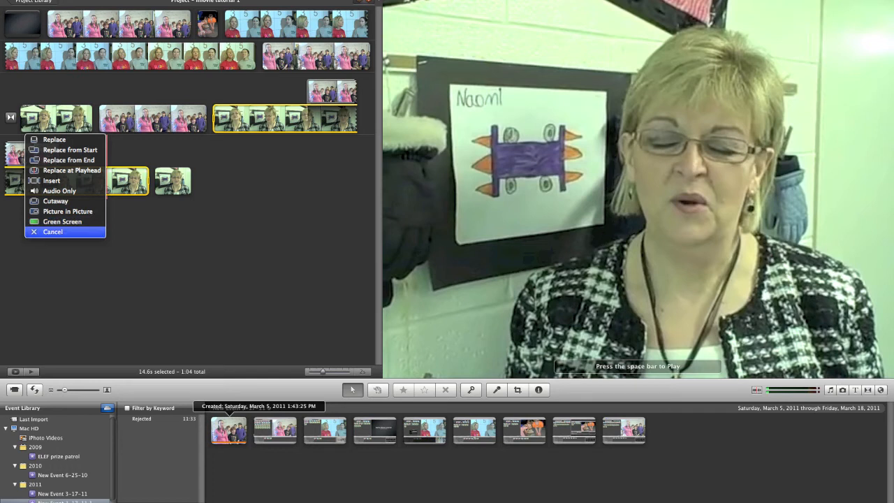
mouse_move(62, 222)
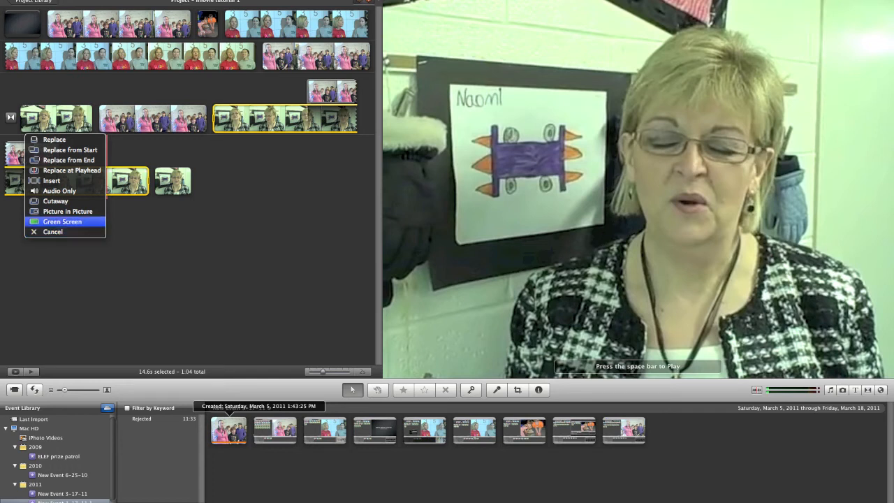
- Overlay the classroom clip as Picture in Picture and show the inset in the viewer
click(62, 221)
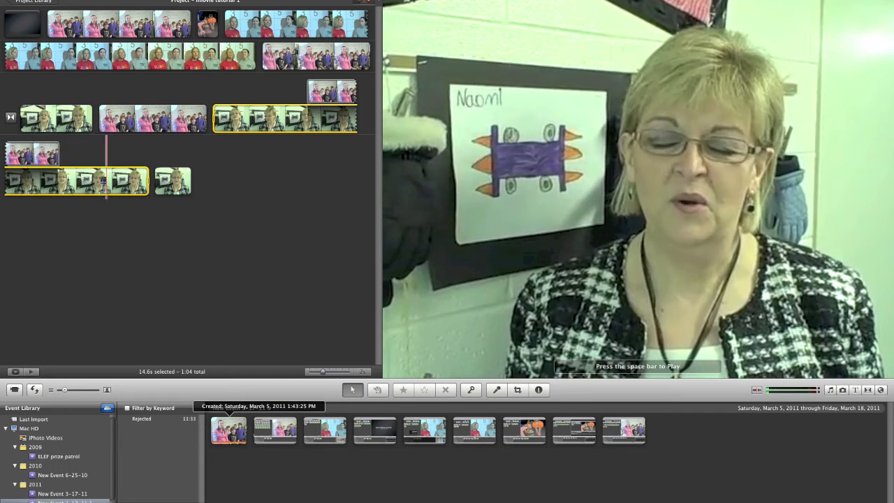
click(138, 152)
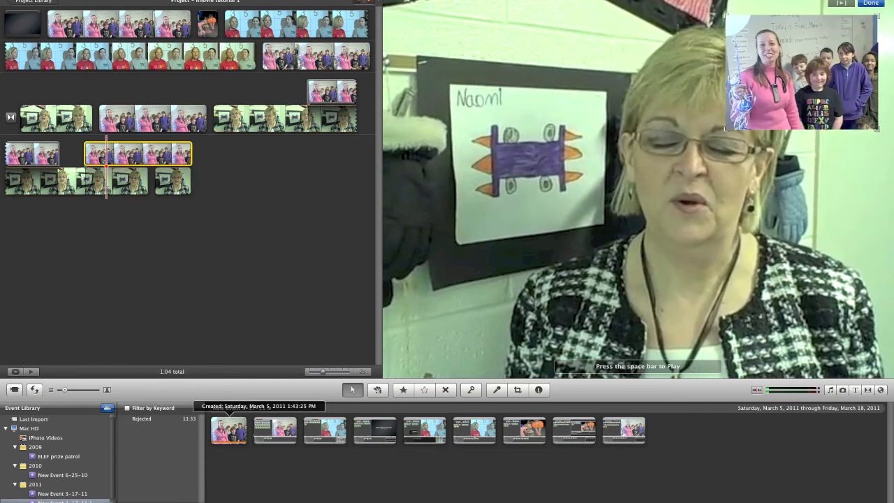